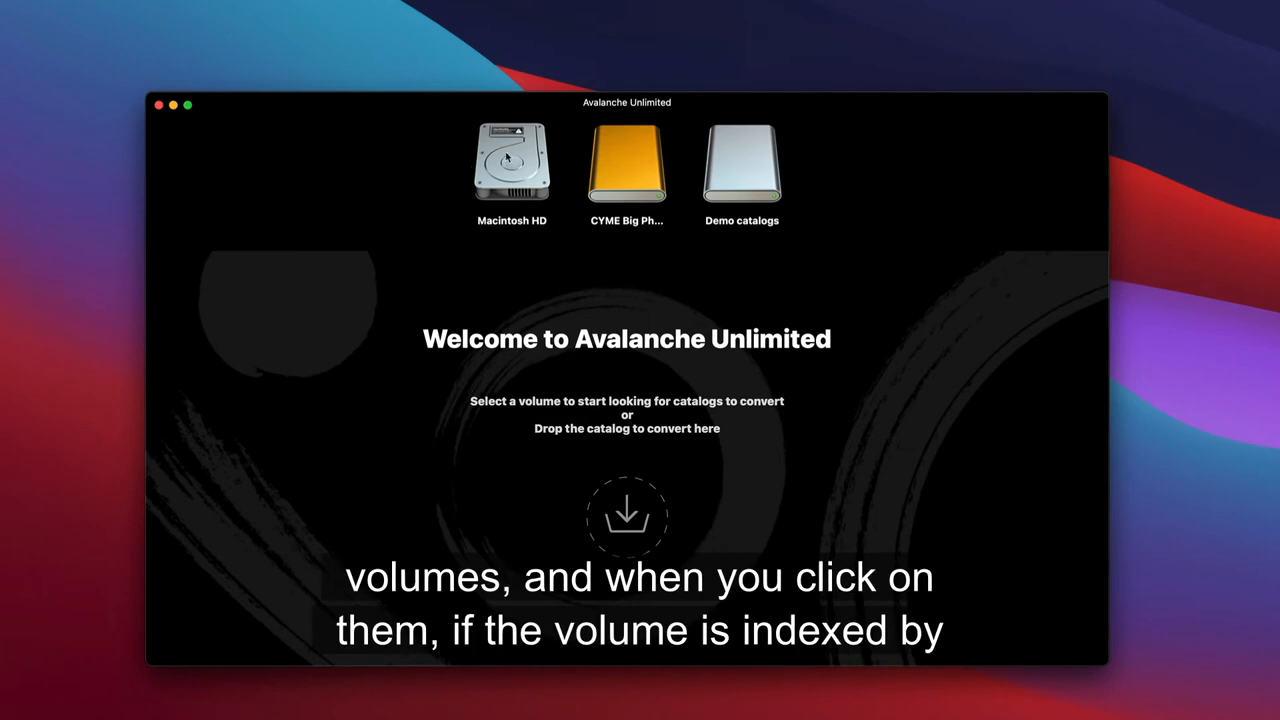
- Select the Macintosh HD volume to list its 12 catalogs with photo and video counts
{"action": "left_click", "coordinate": [511, 163]}
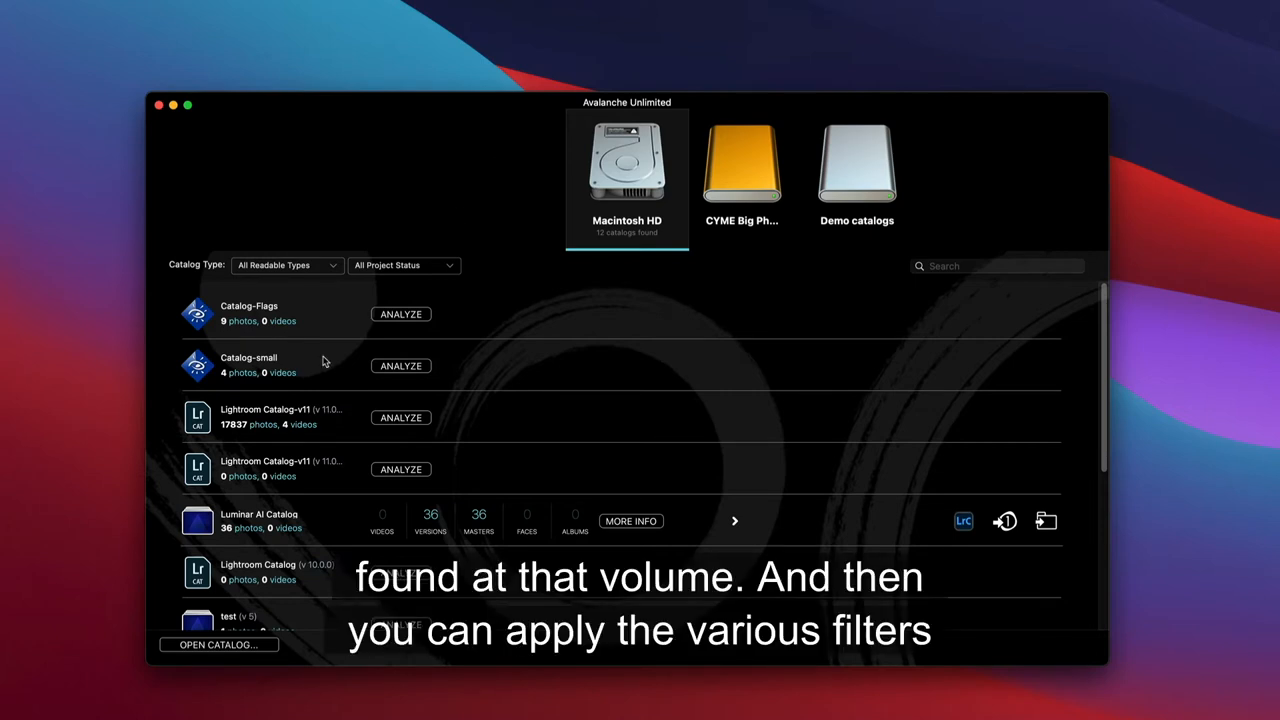
- Set Catalog Type to Luminar4 Catalog, then to LuminarAI Catalog, leaving two catalogs
{"action": "left_click", "coordinate": [287, 265]}
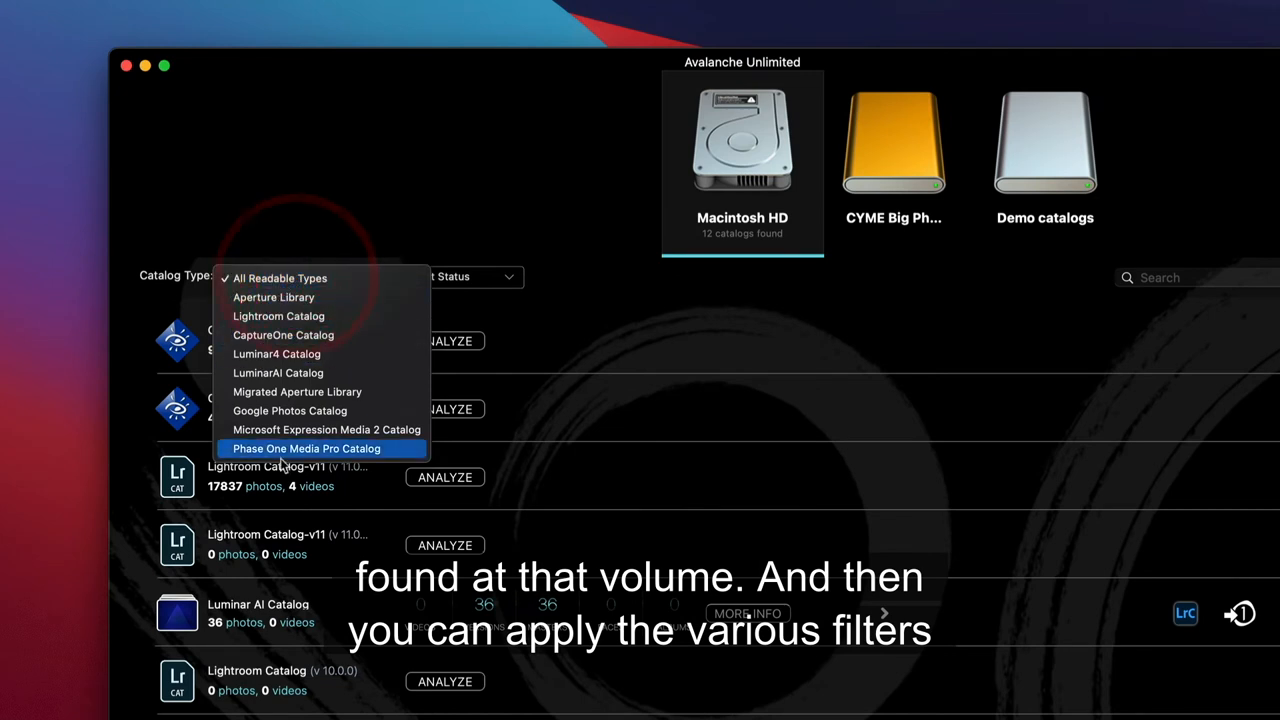
{"action": "left_click", "coordinate": [277, 354]}
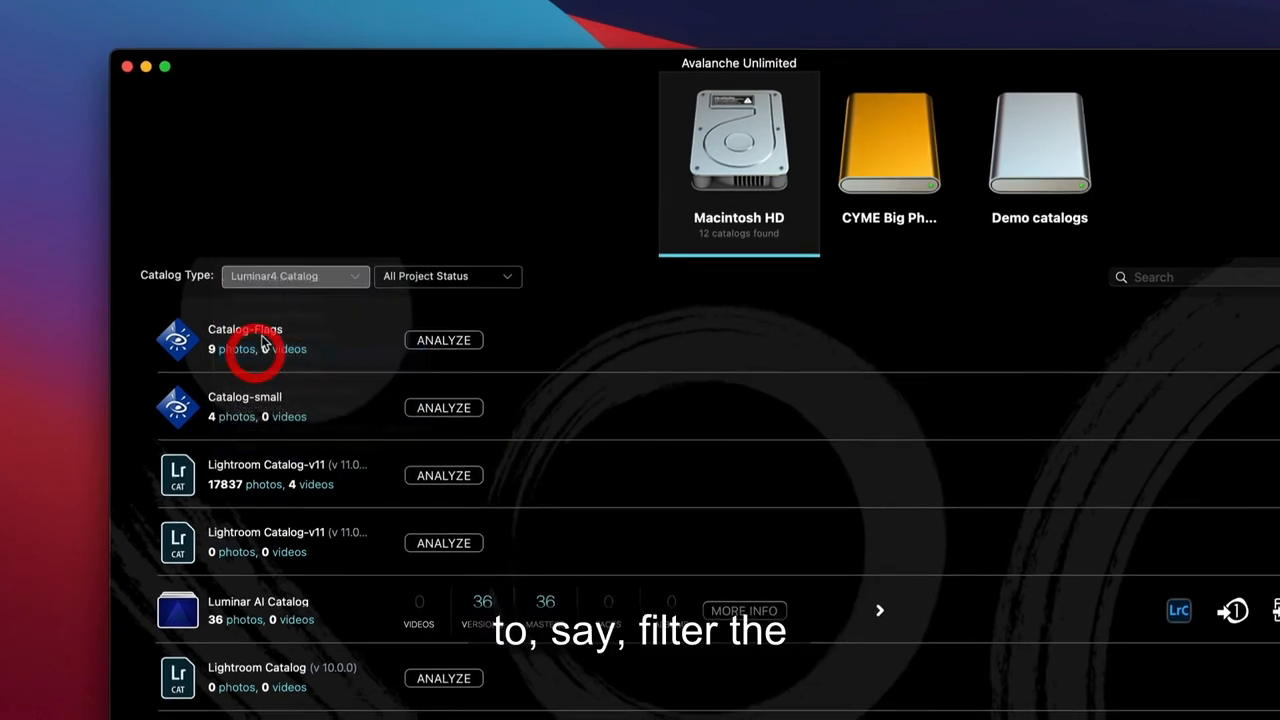
{"action": "left_click", "coordinate": [295, 276]}
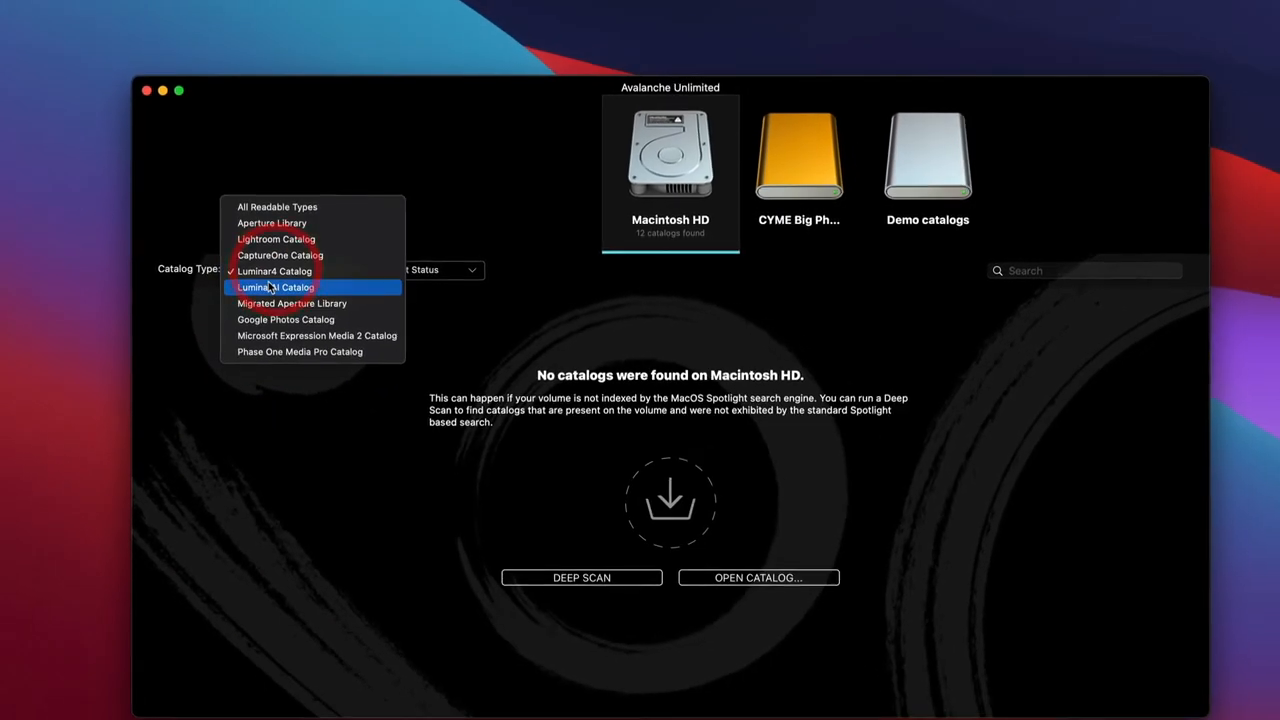
{"action": "left_click", "coordinate": [275, 287]}
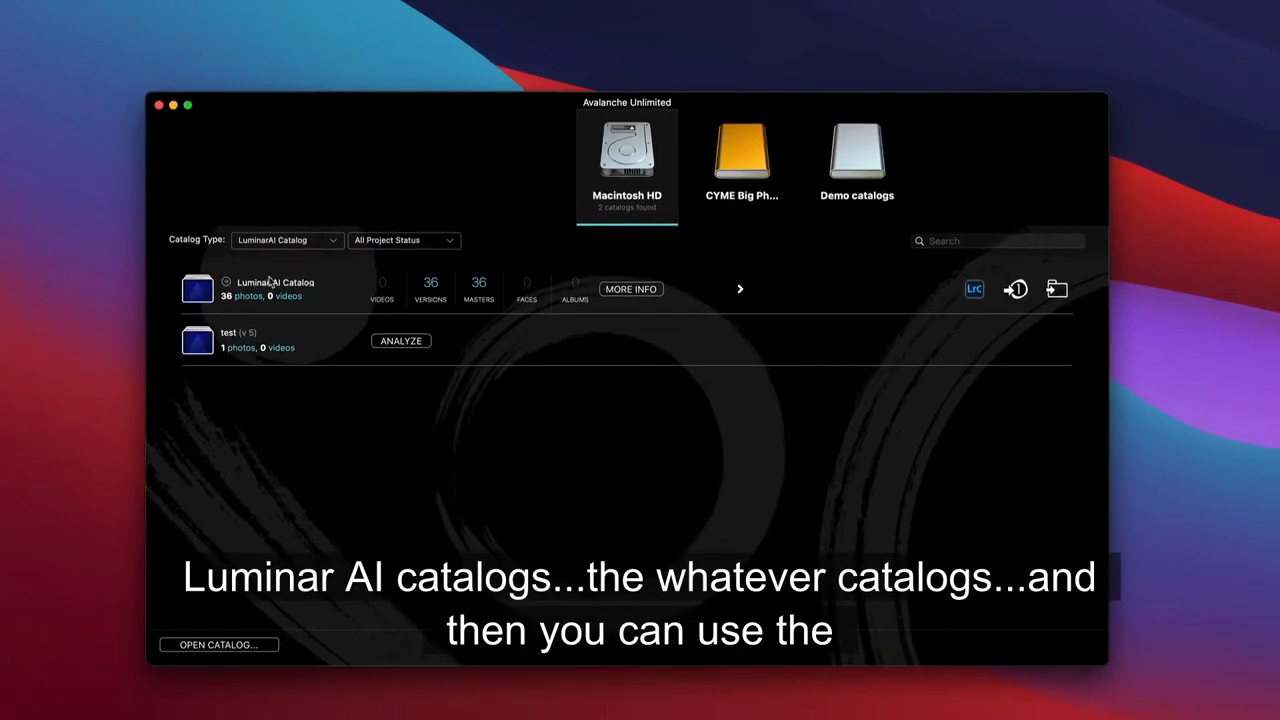
- Set the project status filter to Projects To Convert
{"action": "left_click", "coordinate": [403, 240]}
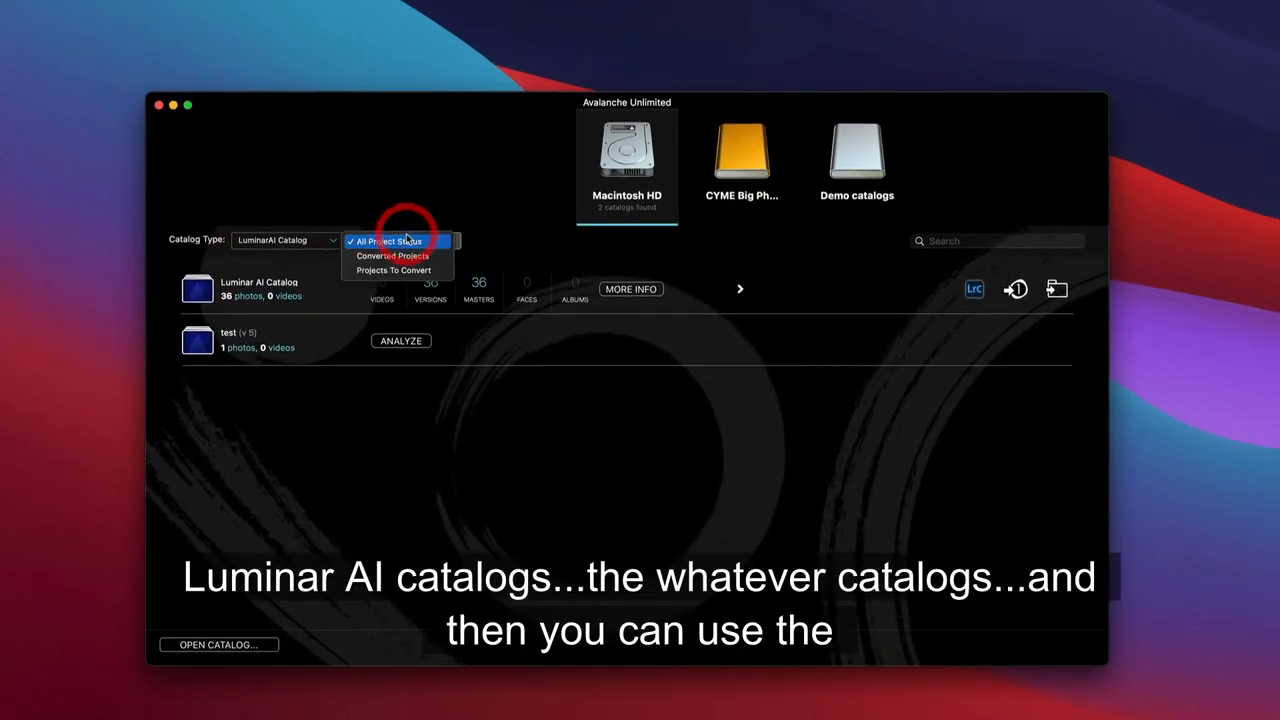
{"action": "mouse_move", "coordinate": [395, 270]}
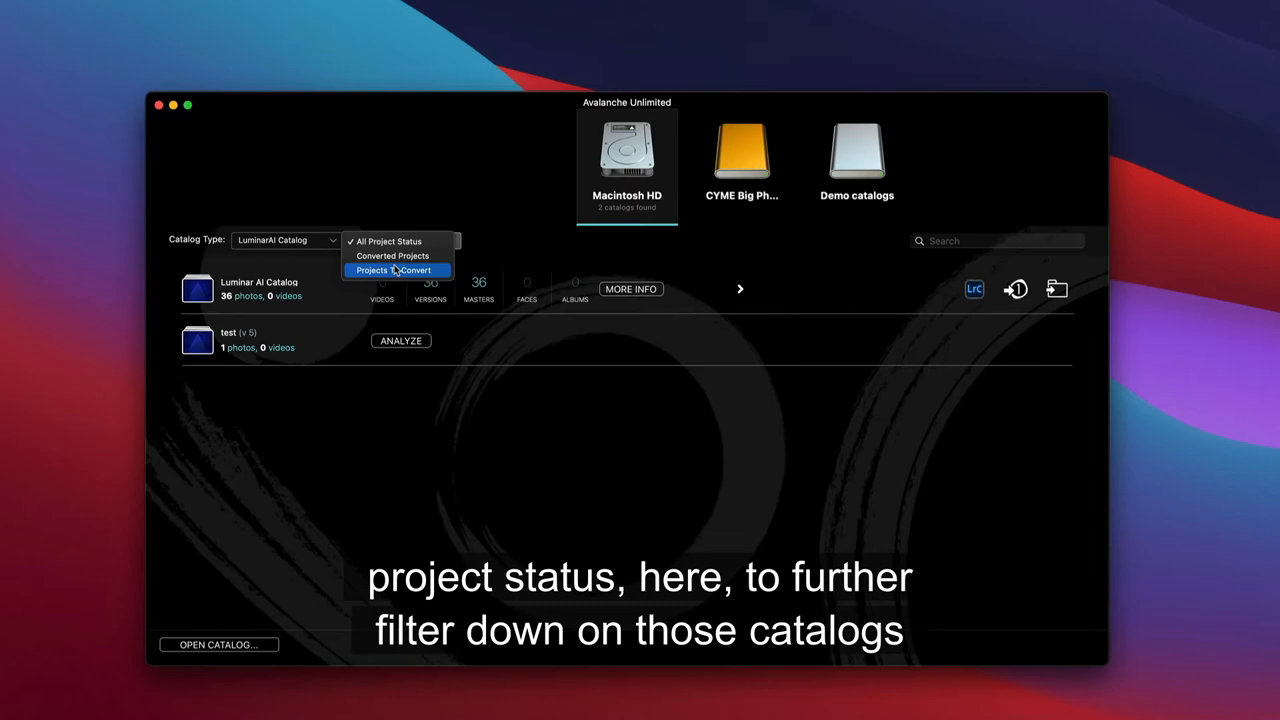
{"action": "mouse_move", "coordinate": [394, 256]}
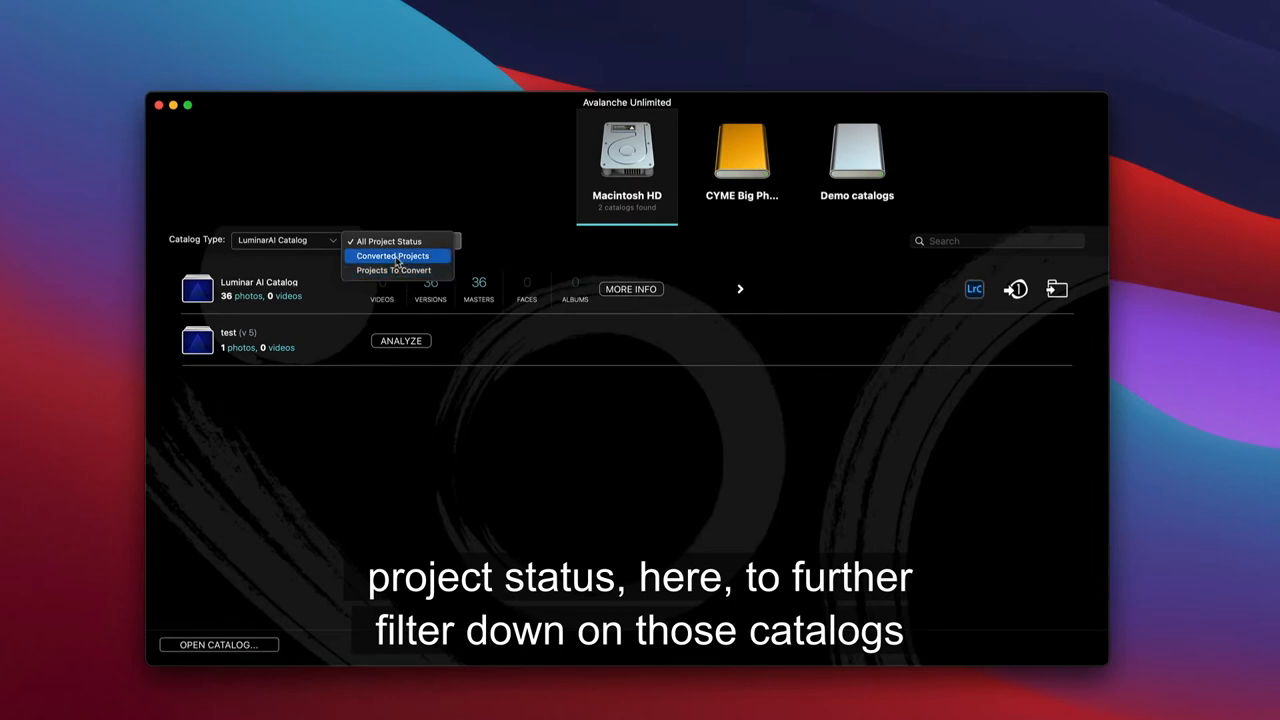
{"action": "mouse_move", "coordinate": [395, 270]}
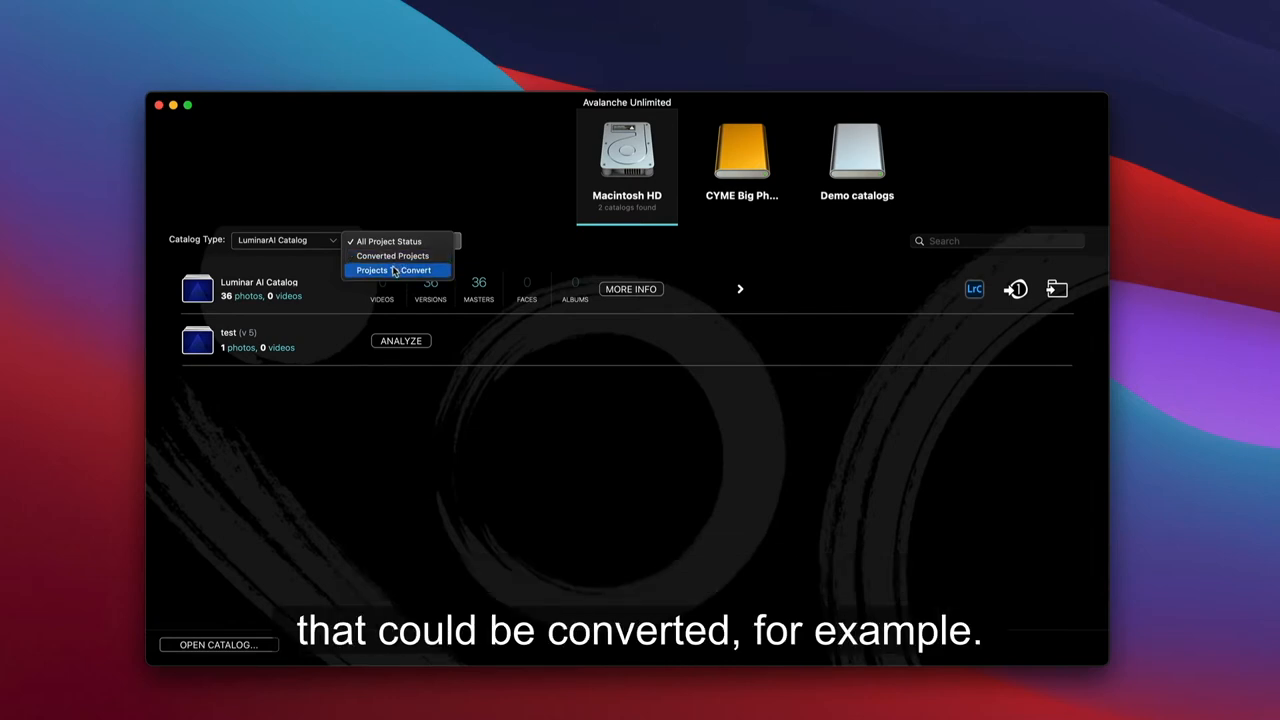
{"action": "left_click", "coordinate": [395, 270]}
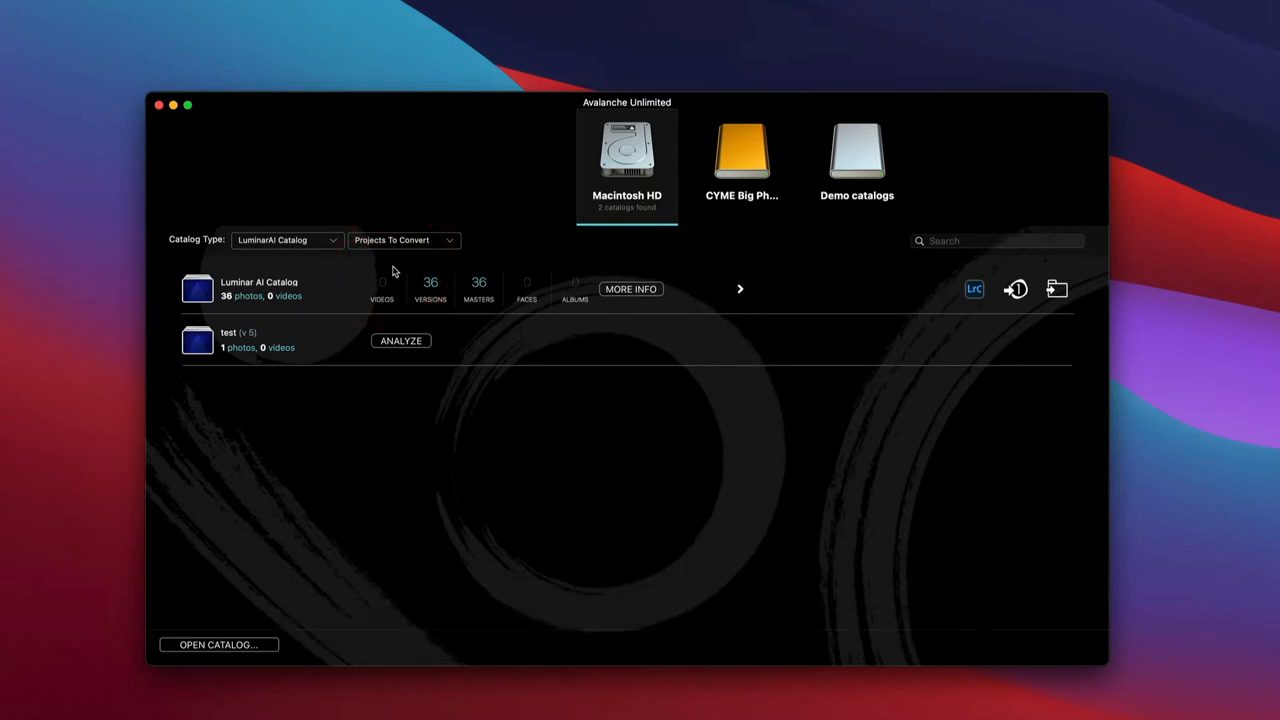
{"action": "mouse_move", "coordinate": [869, 160]}
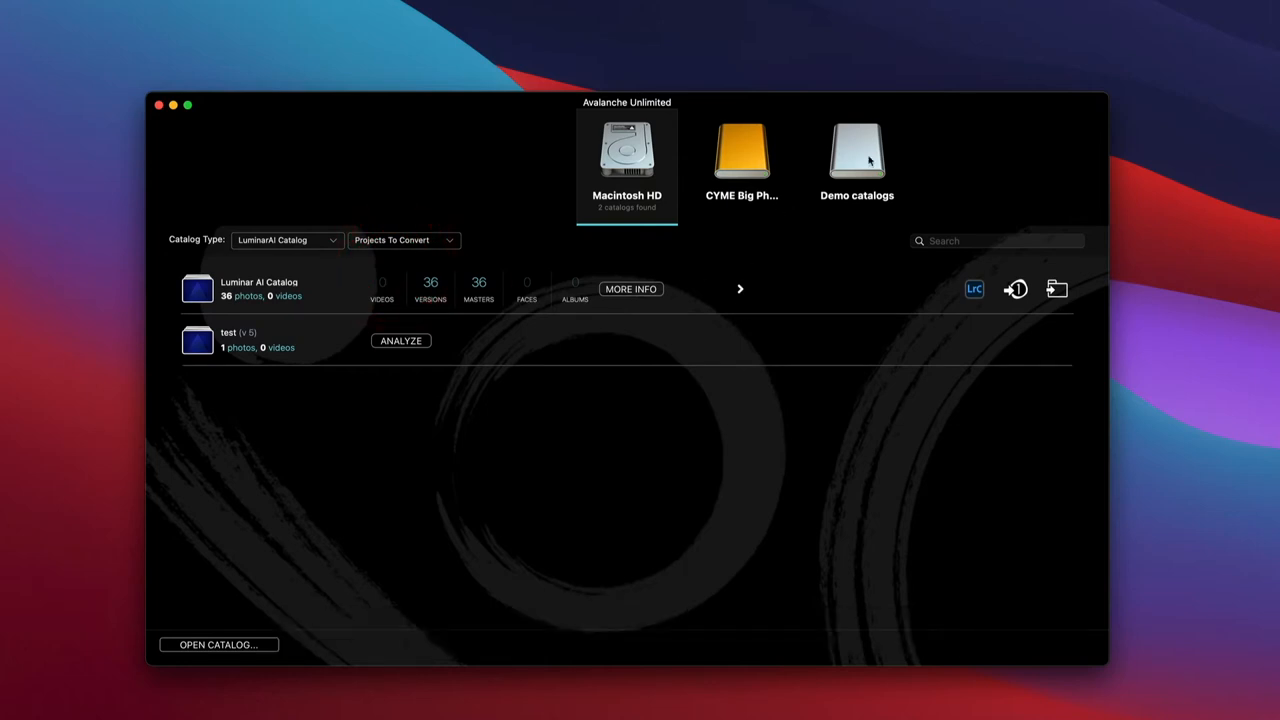
- Select the Demo catalogs volume and run DEEP SCAN to find its seven catalogs
{"action": "left_click", "coordinate": [856, 155]}
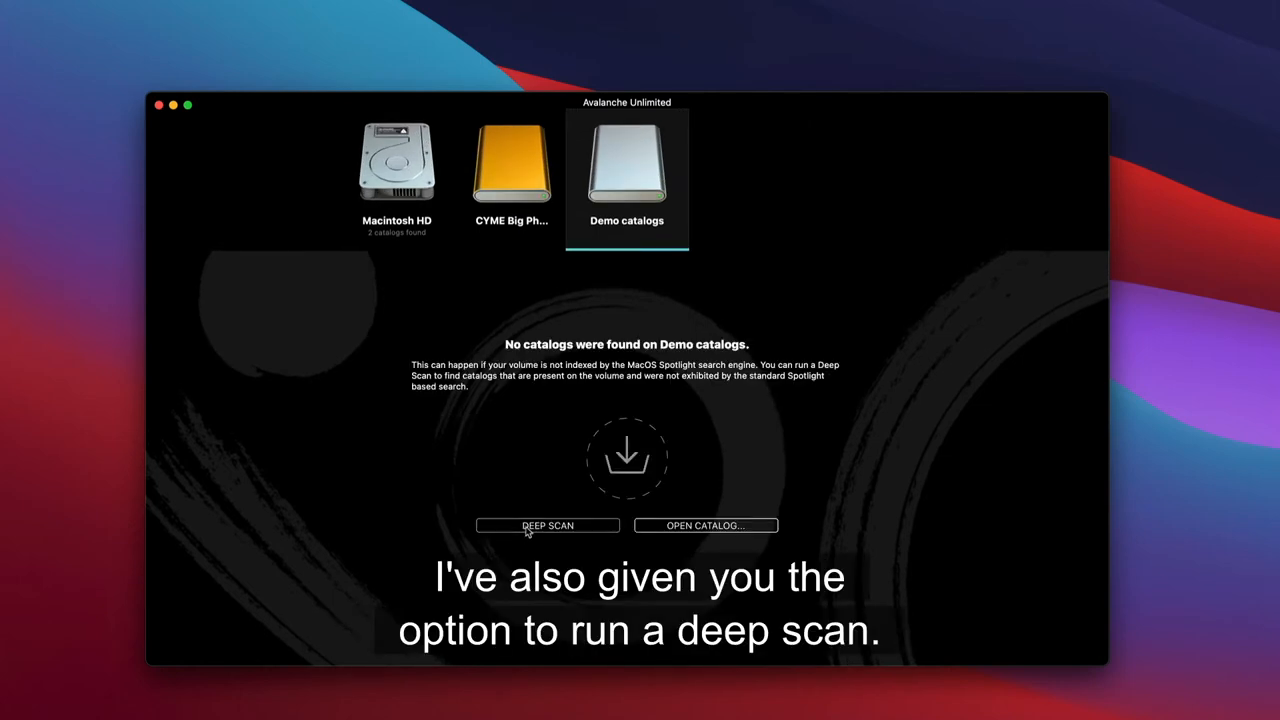
{"action": "left_click", "coordinate": [548, 525]}
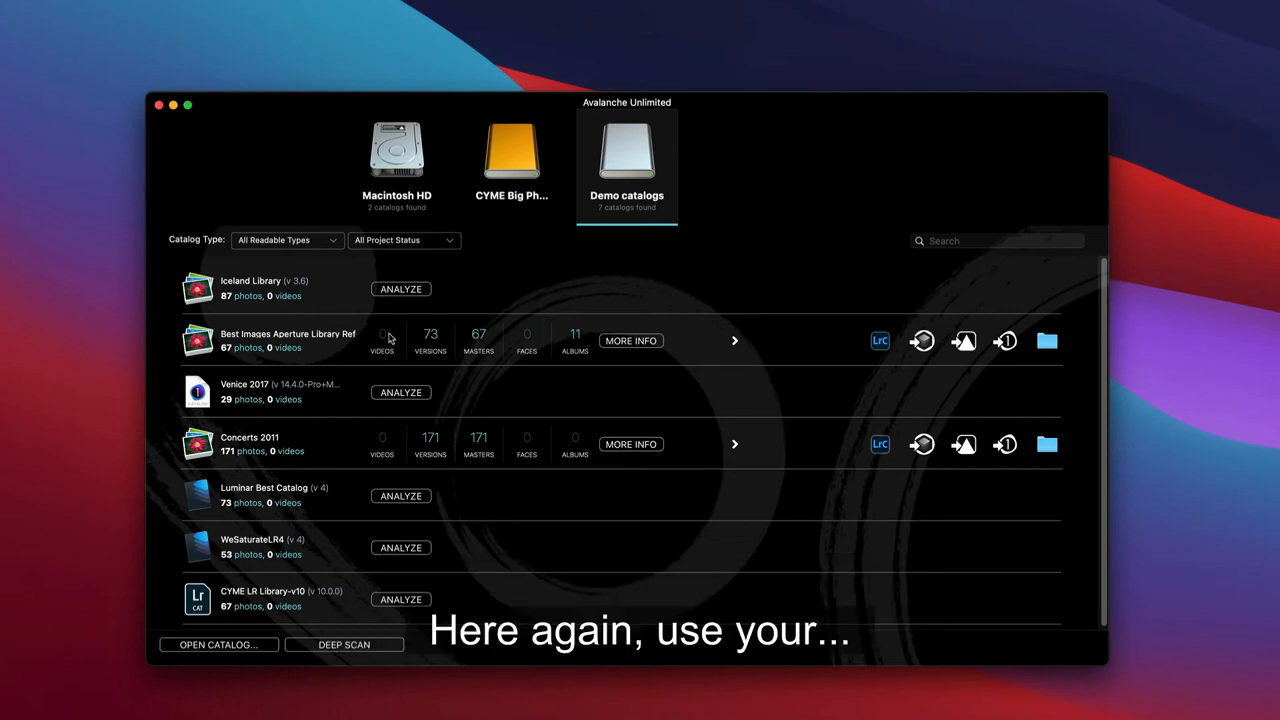
- Filter to Aperture Library briefly, return to All Readable Types, and search for 'Ven'
{"action": "left_click", "coordinate": [286, 240]}
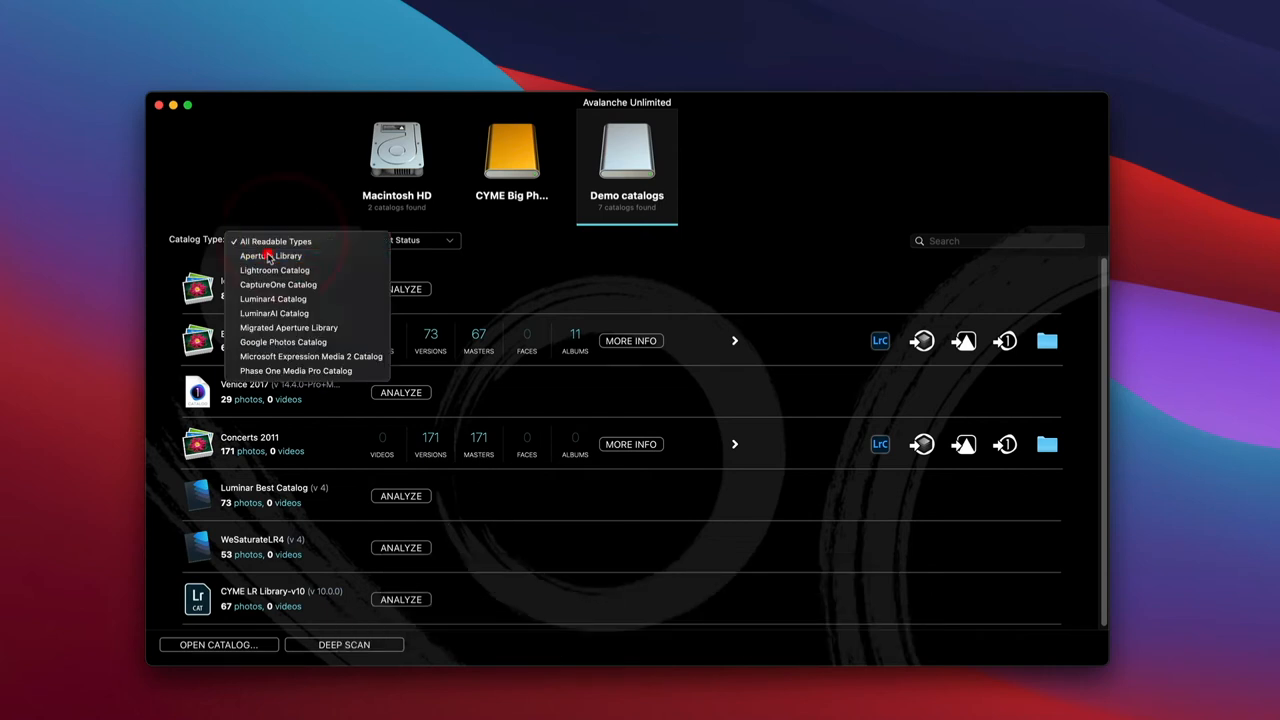
{"action": "left_click", "coordinate": [270, 256]}
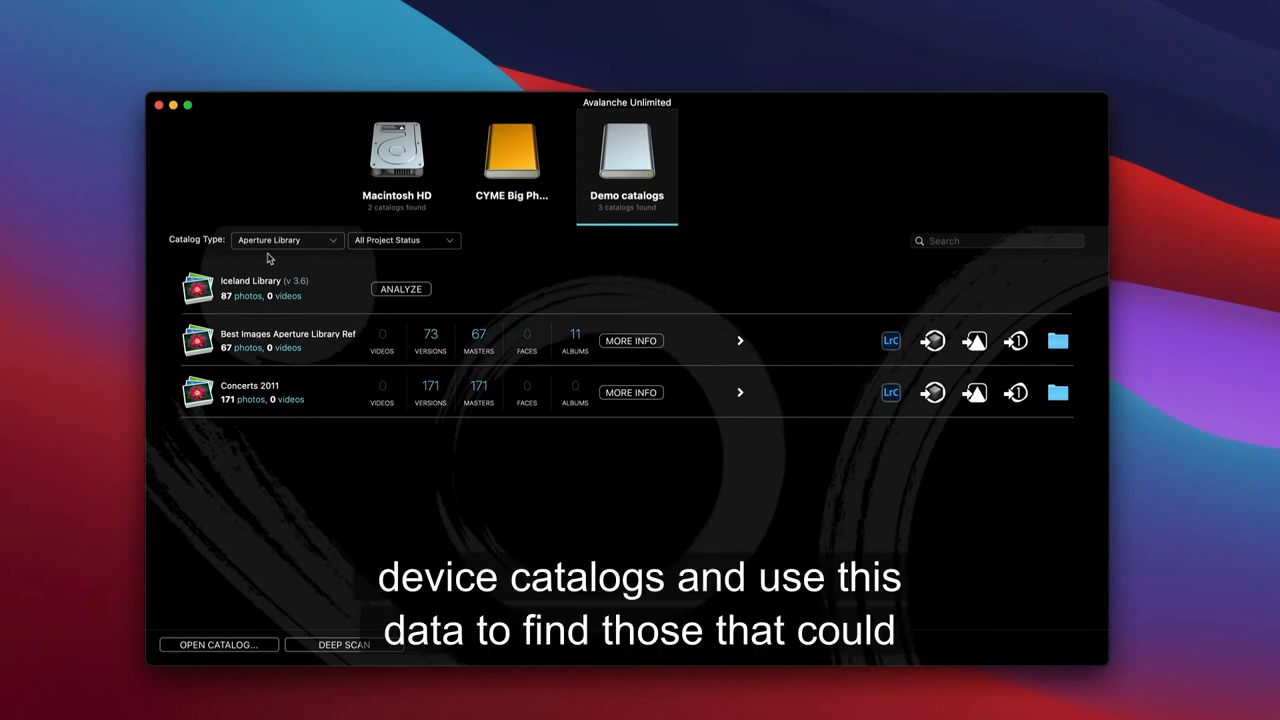
{"action": "mouse_move", "coordinate": [457, 248]}
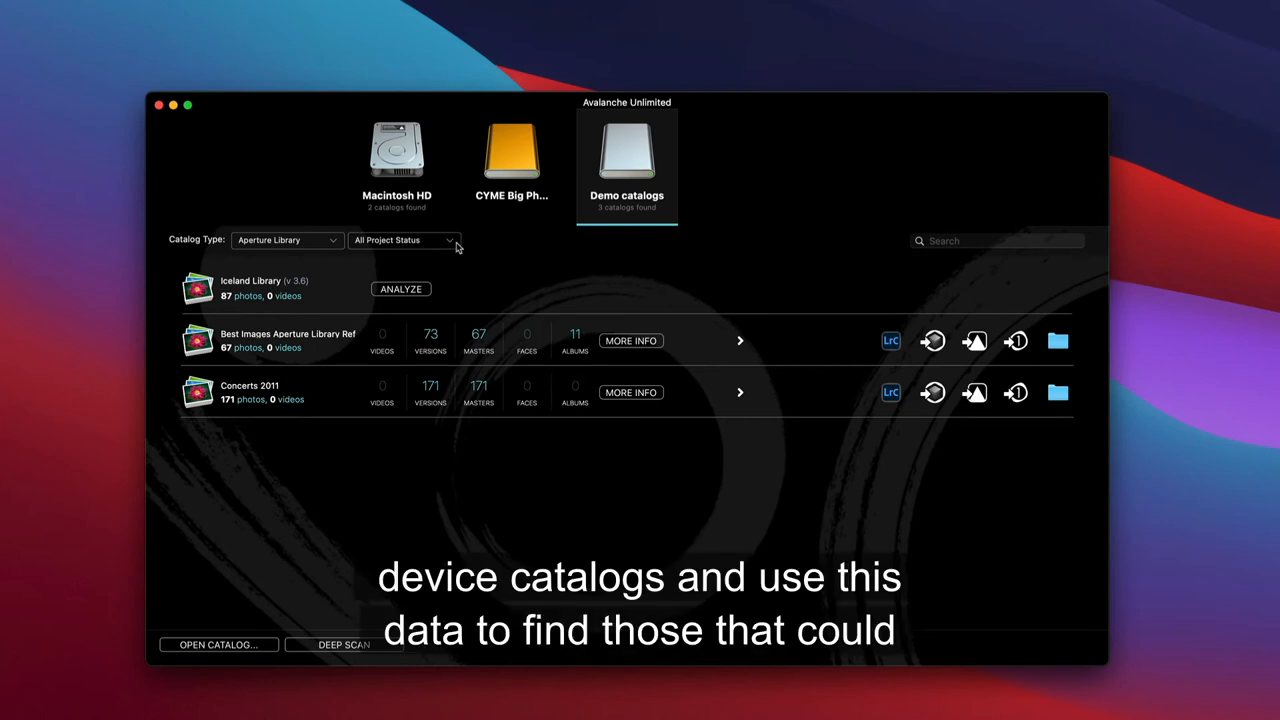
{"action": "left_click", "coordinate": [287, 240]}
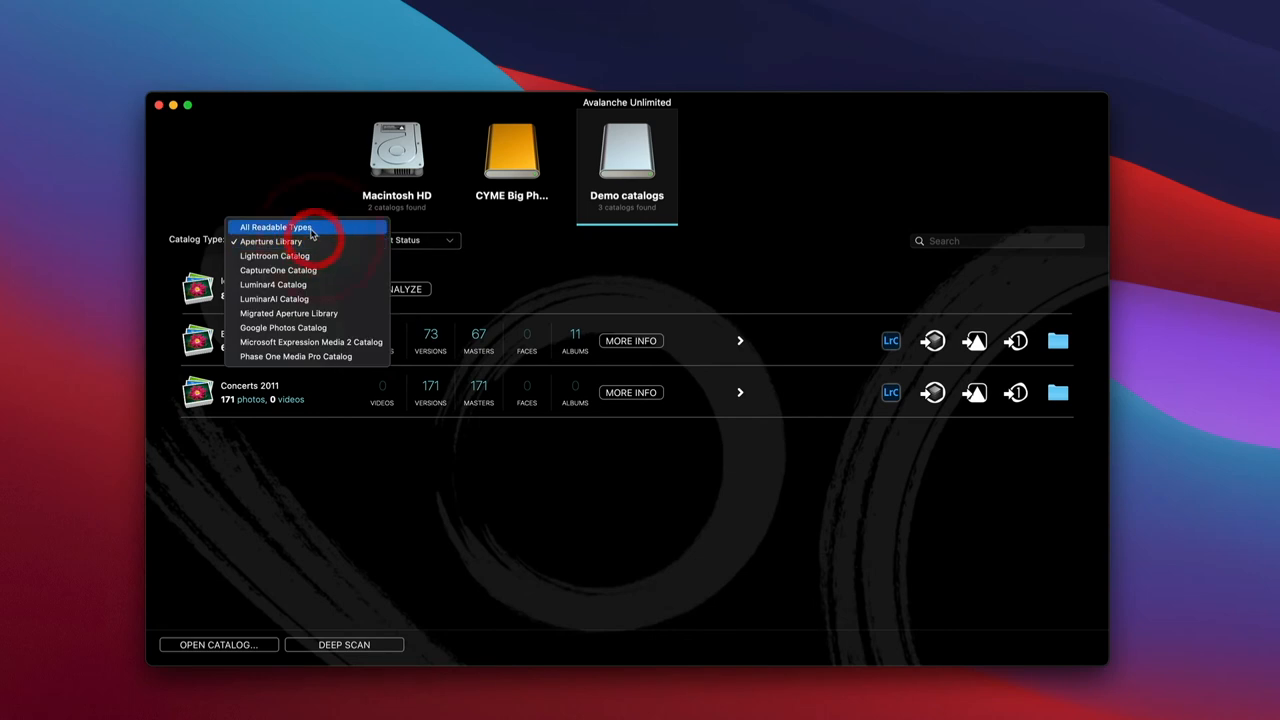
{"action": "left_click", "coordinate": [995, 240]}
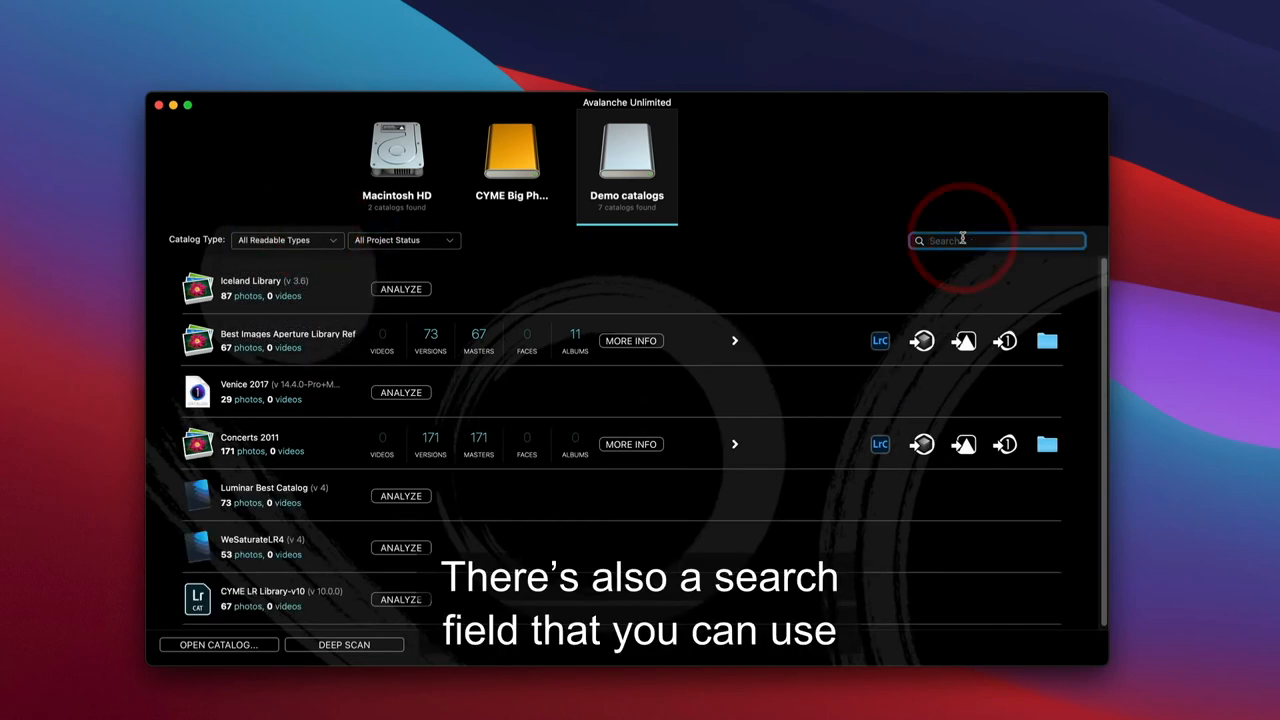
{"action": "type", "text": "Ven"}
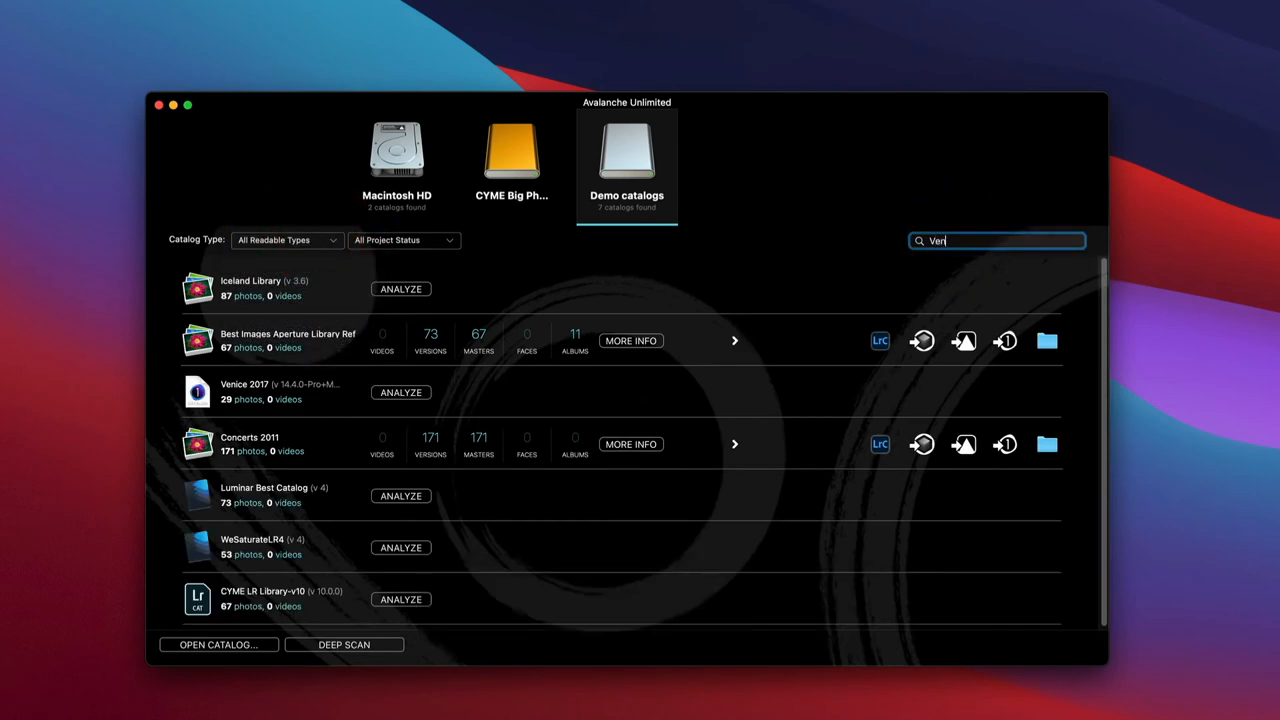